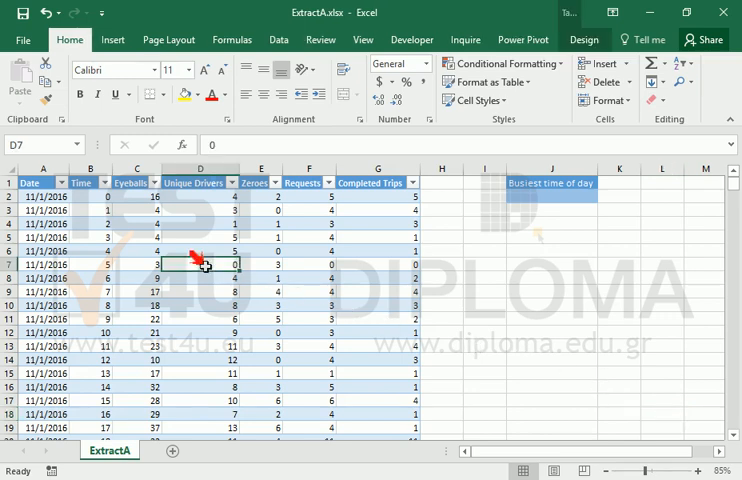
# Step: Start a PivotTable from Table2, placed on the existing ExtractA sheet at cell I3
pyautogui.click(112, 39)
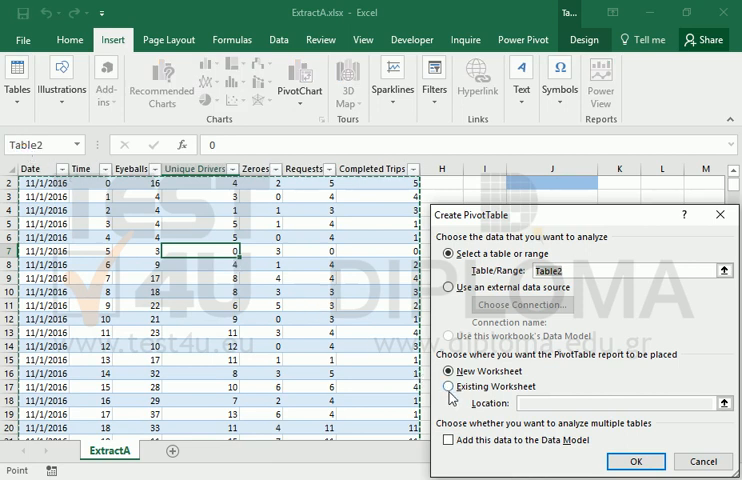
pyautogui.click(450, 386)
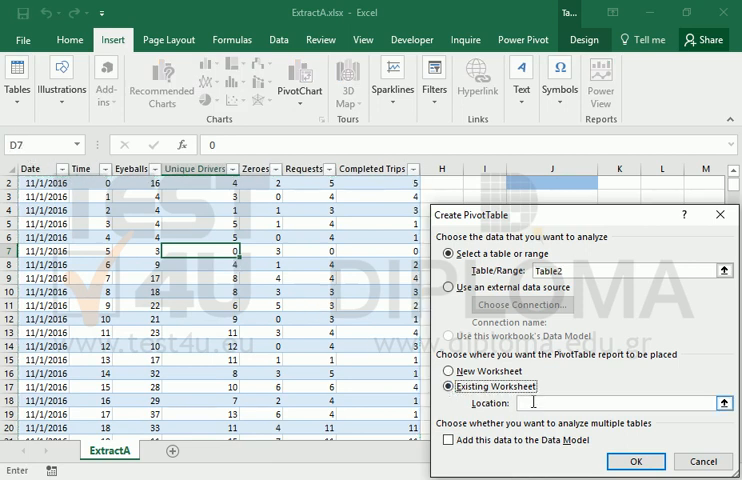
pyautogui.click(485, 185)
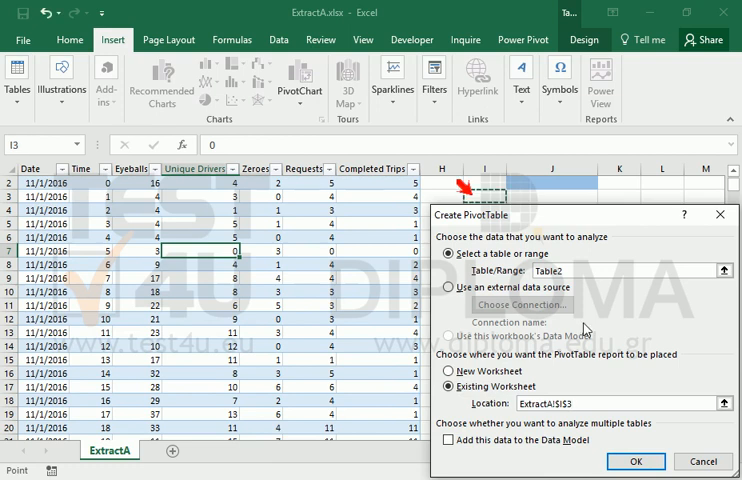
# Step: Create the PivotTable with Time as rows, summing Eyeballs and Requests as values
pyautogui.click(635, 461)
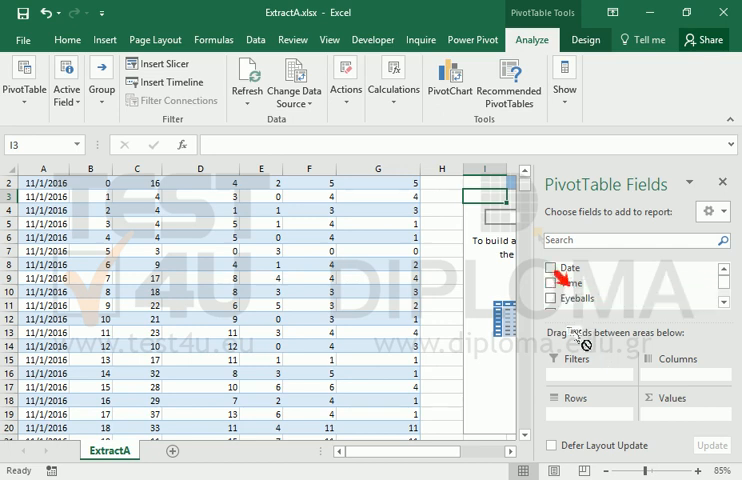
pyautogui.click(553, 282)
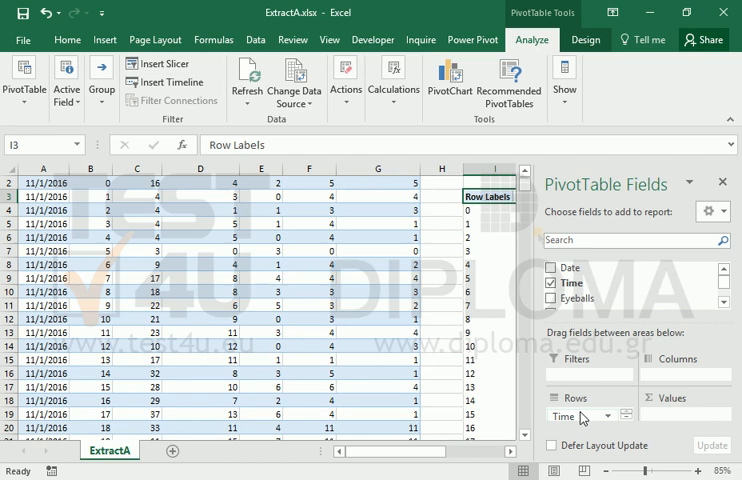
pyautogui.moveTo(585, 298)
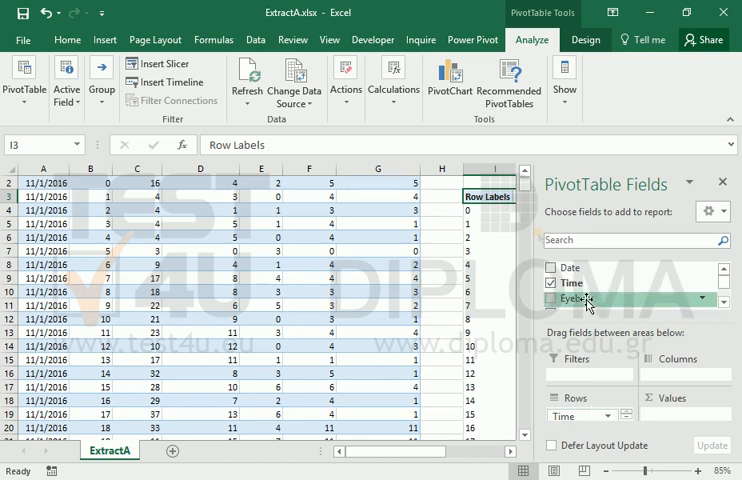
pyautogui.click(551, 300)
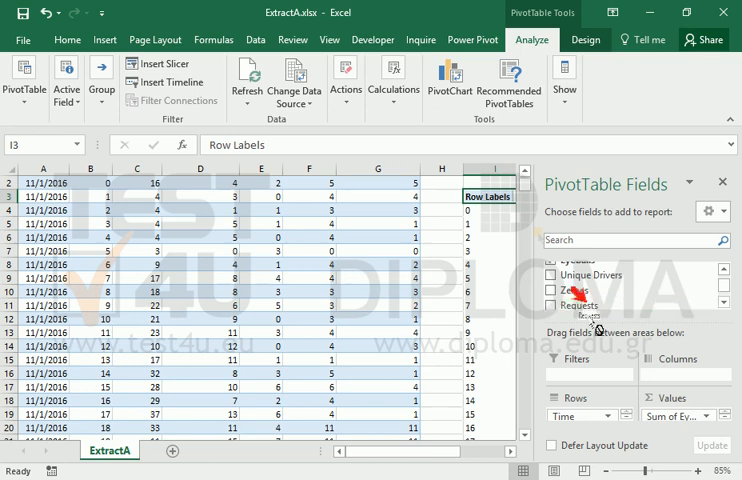
pyautogui.click(558, 304)
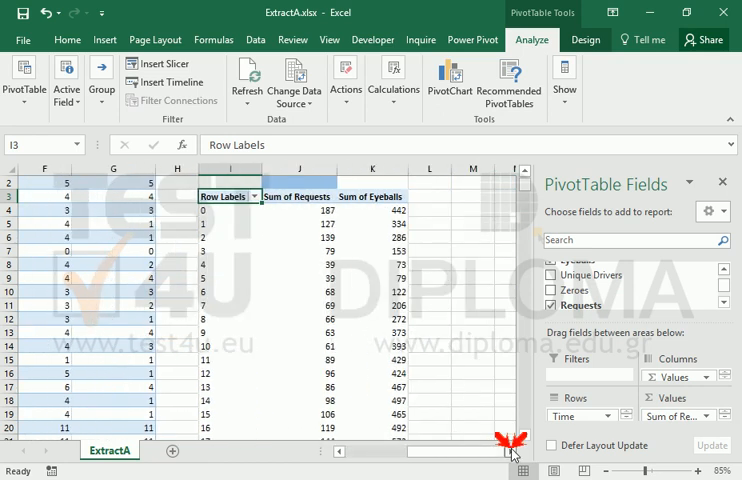
pyautogui.hscroll(3)
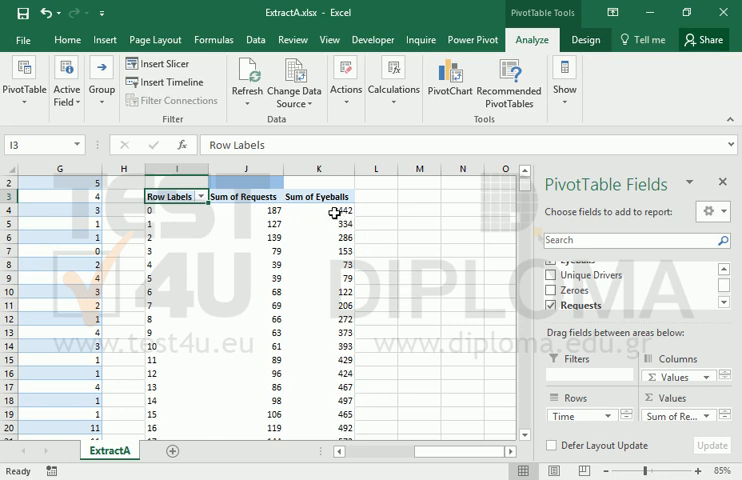
# Step: Sort hours by Sum of Eyeballs largest to smallest, putting hour 23 (690) first
pyautogui.click(68, 40)
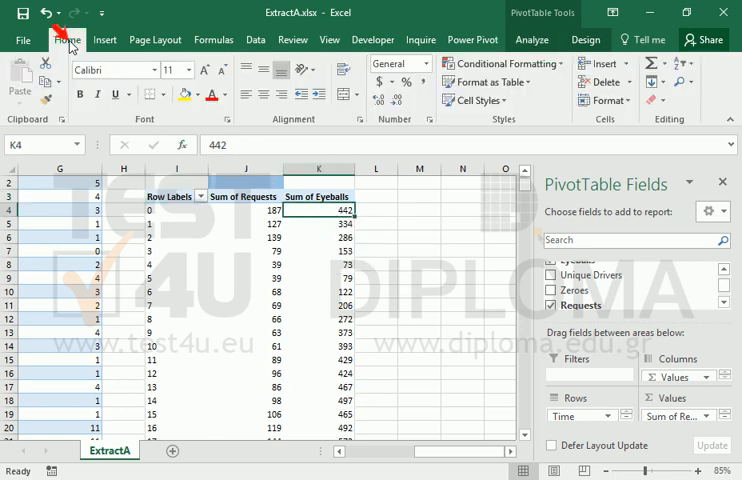
pyautogui.moveTo(685, 70)
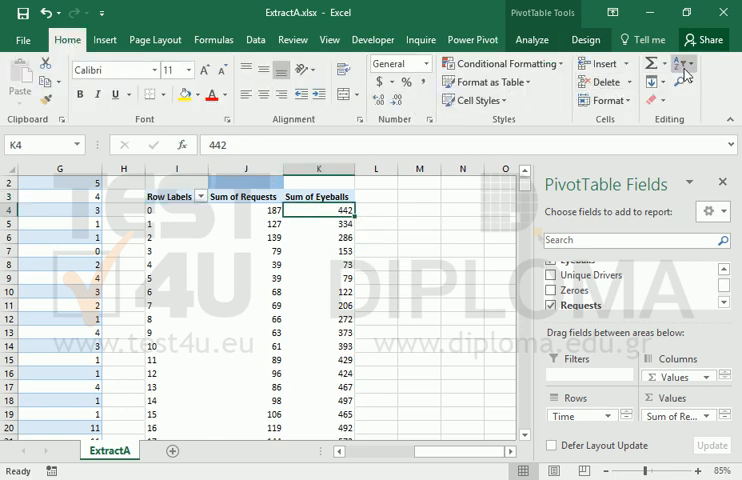
pyautogui.click(680, 64)
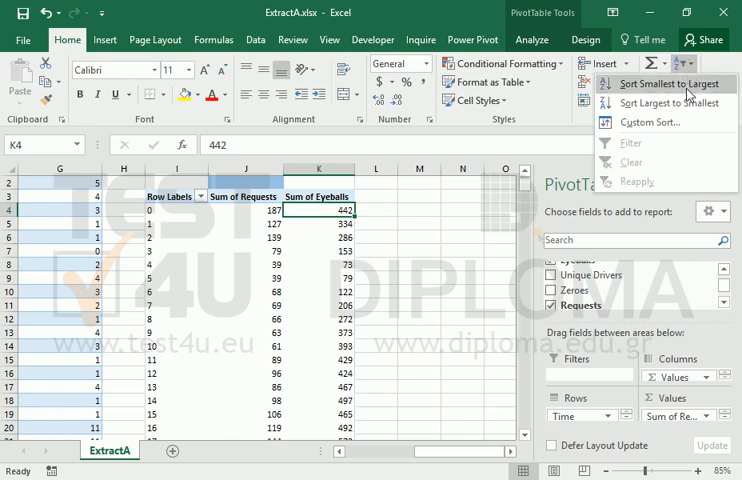
pyautogui.click(666, 103)
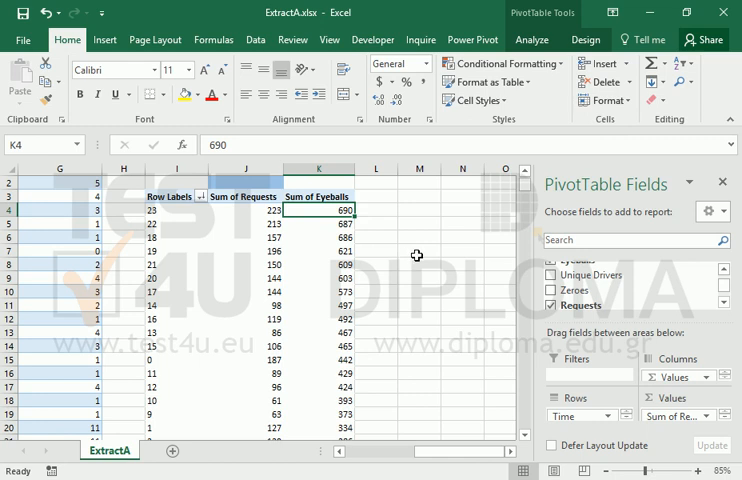
pyautogui.click(104, 39)
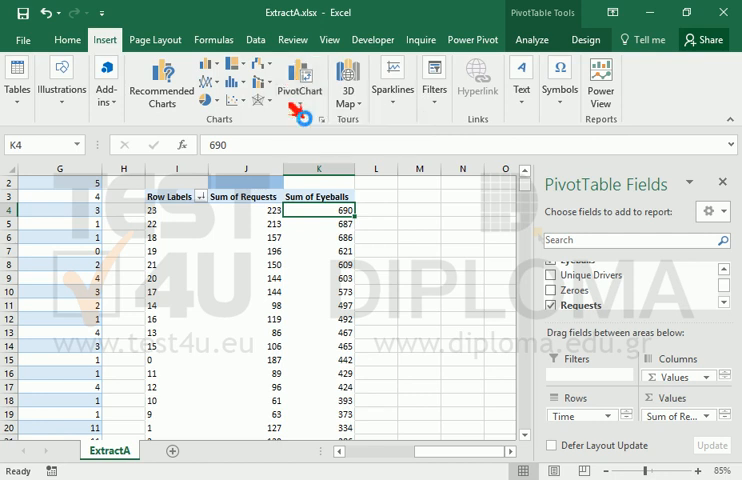
# Step: Insert a line PivotChart of Sum of Requests and Sum of Eyeballs by hour
pyautogui.click(302, 78)
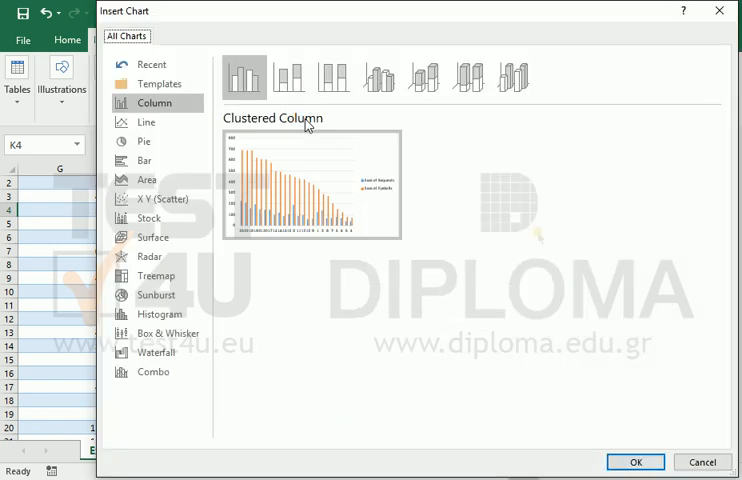
pyautogui.click(146, 122)
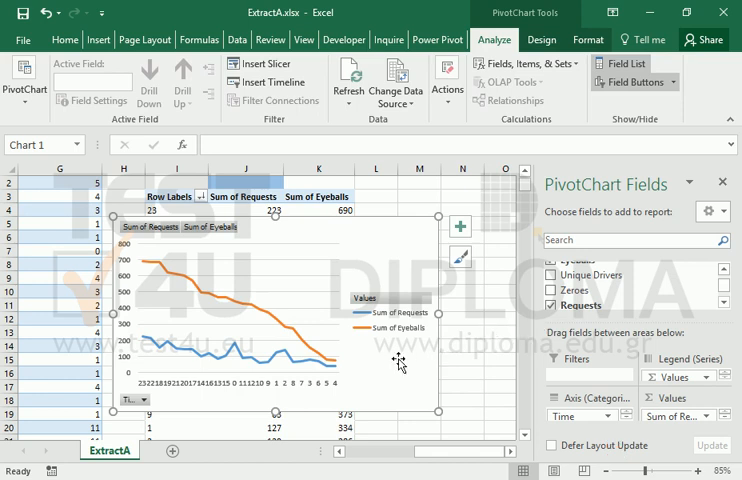
pyautogui.moveTo(172, 290)
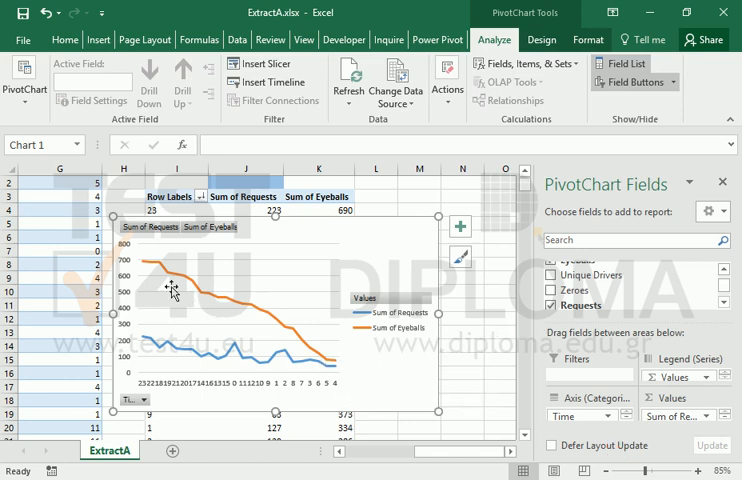
pyautogui.moveTo(143, 268)
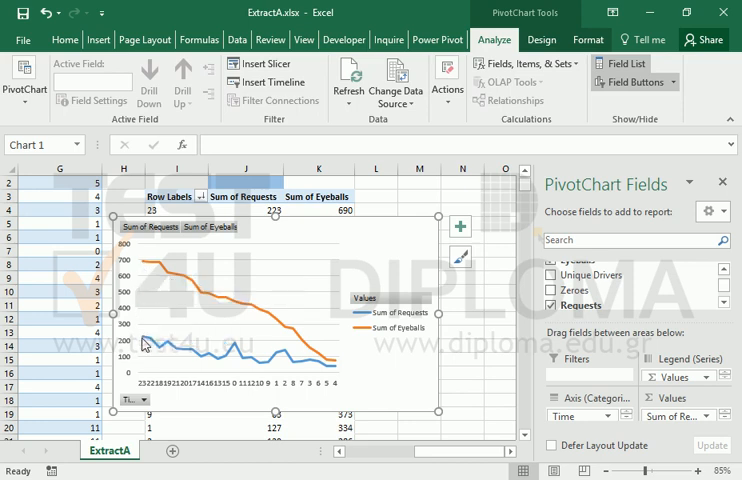
pyautogui.moveTo(145, 343)
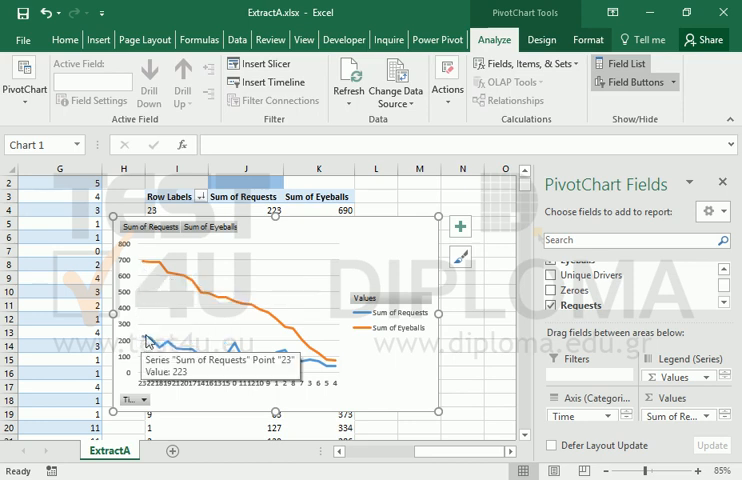